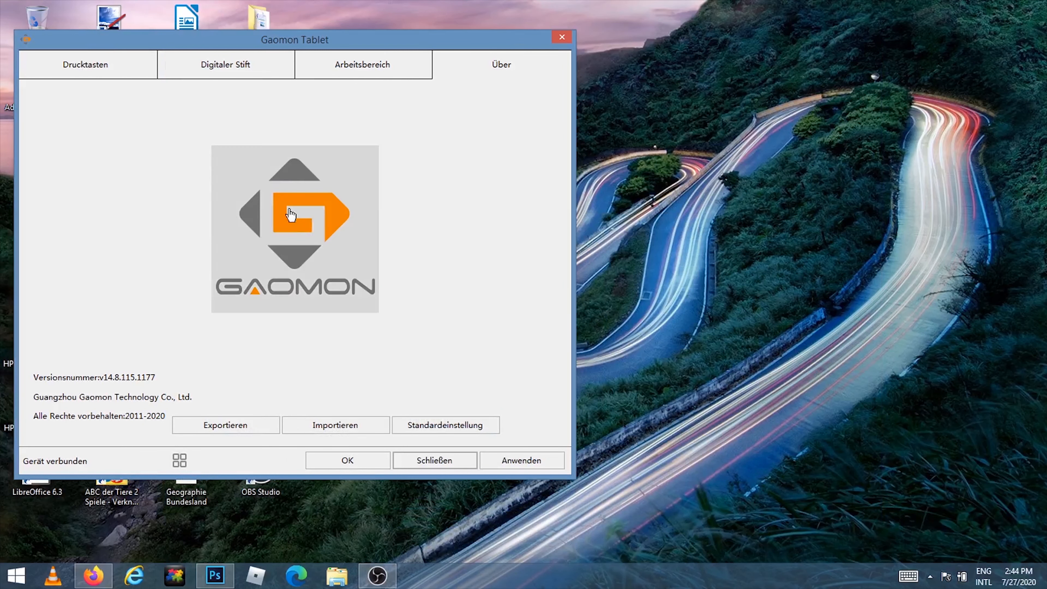
mouse_move(321, 212)
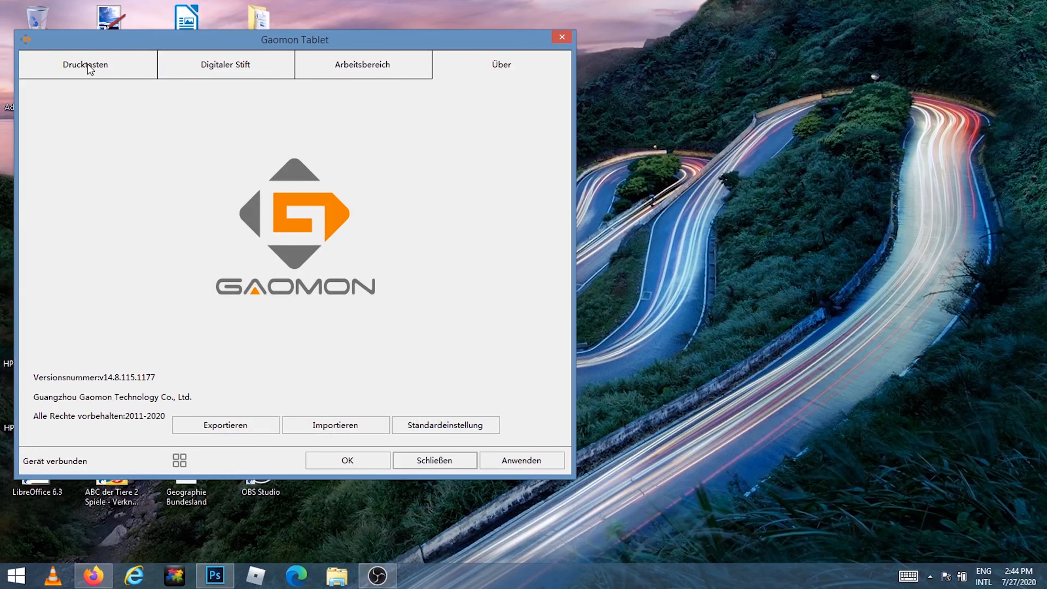
Review the express keys' shortcuts in turn: E, B, Ctrl+-, [, Space and Ctrl+C
click(85, 64)
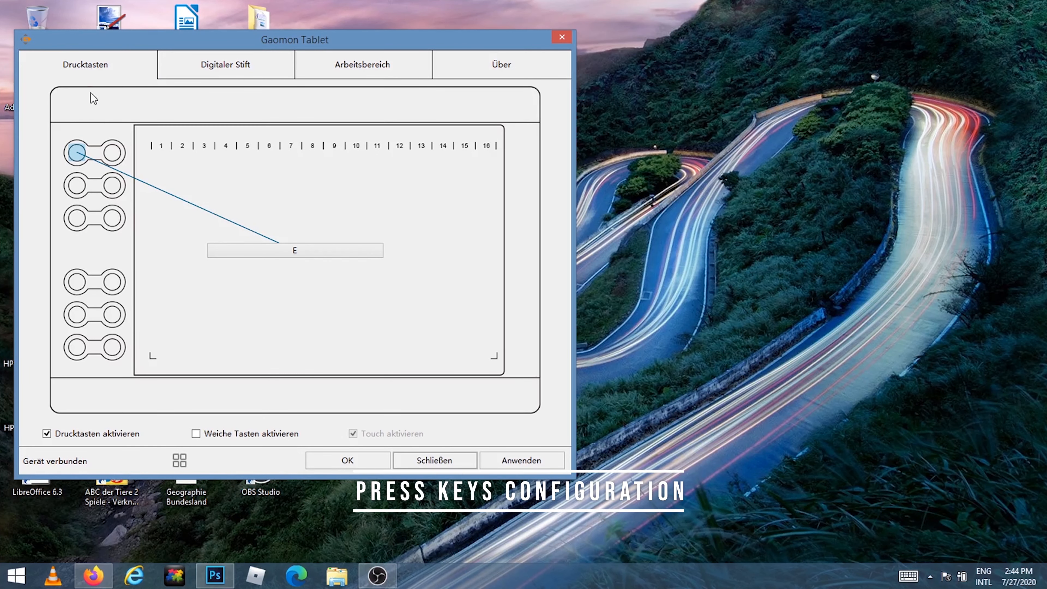
click(117, 153)
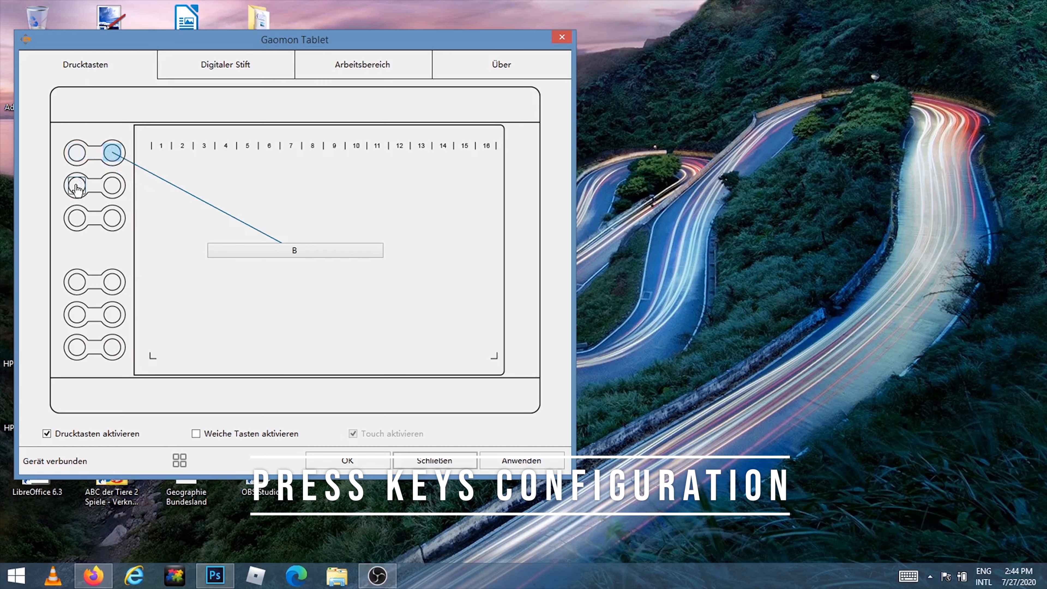
click(113, 187)
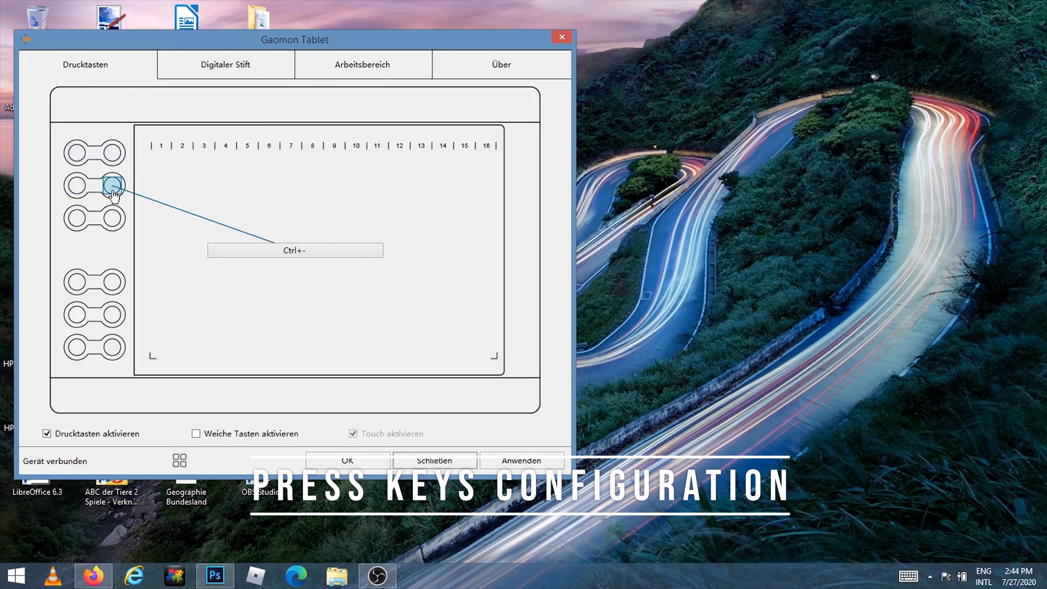
click(75, 219)
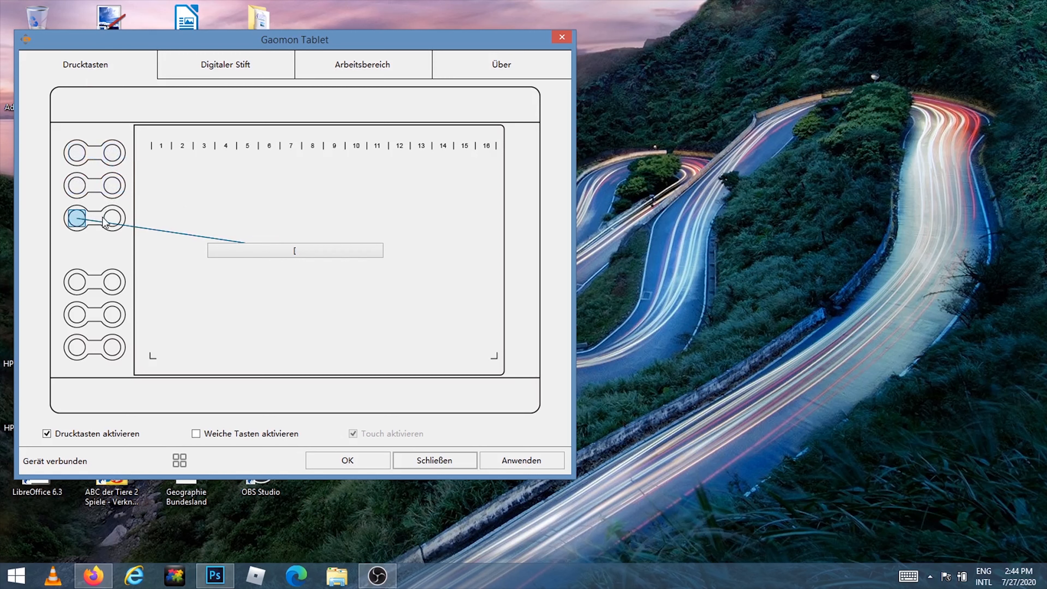
click(75, 282)
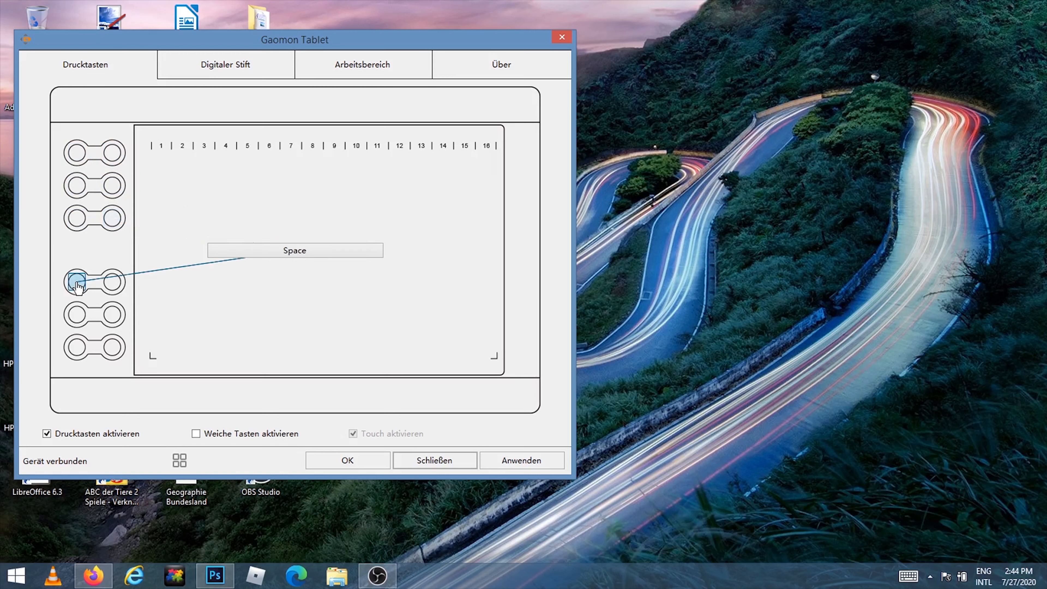
click(114, 282)
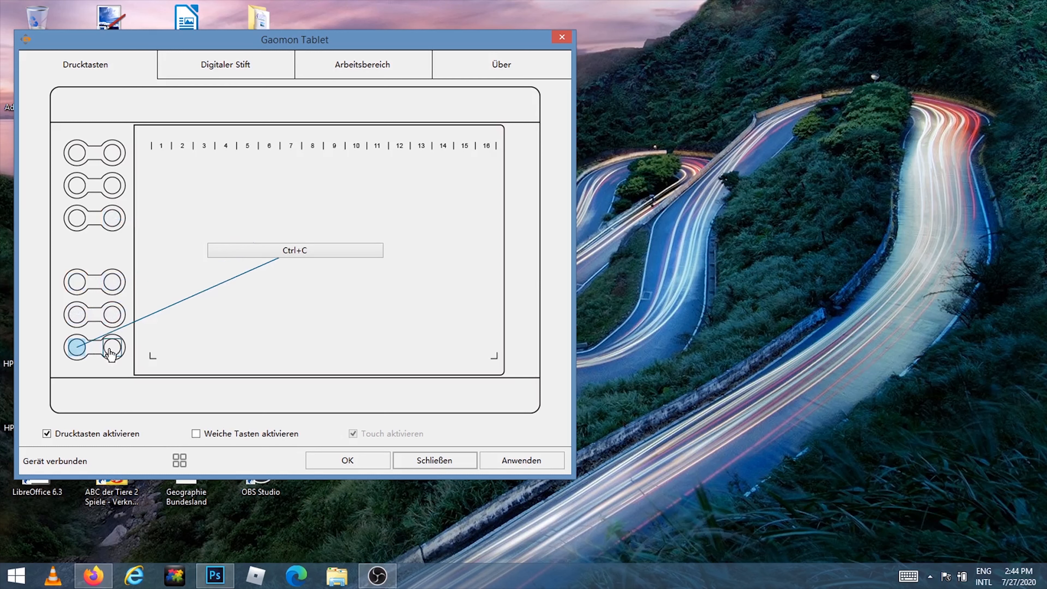
Review the digital pen pressure settings, then the work area mapping for the main display
click(225, 64)
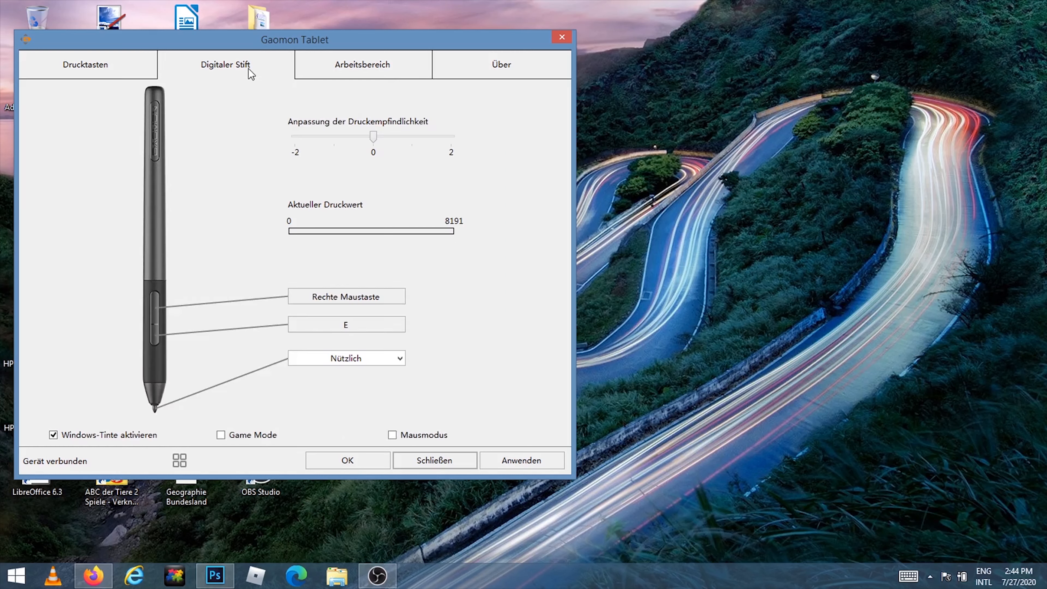
mouse_move(366, 141)
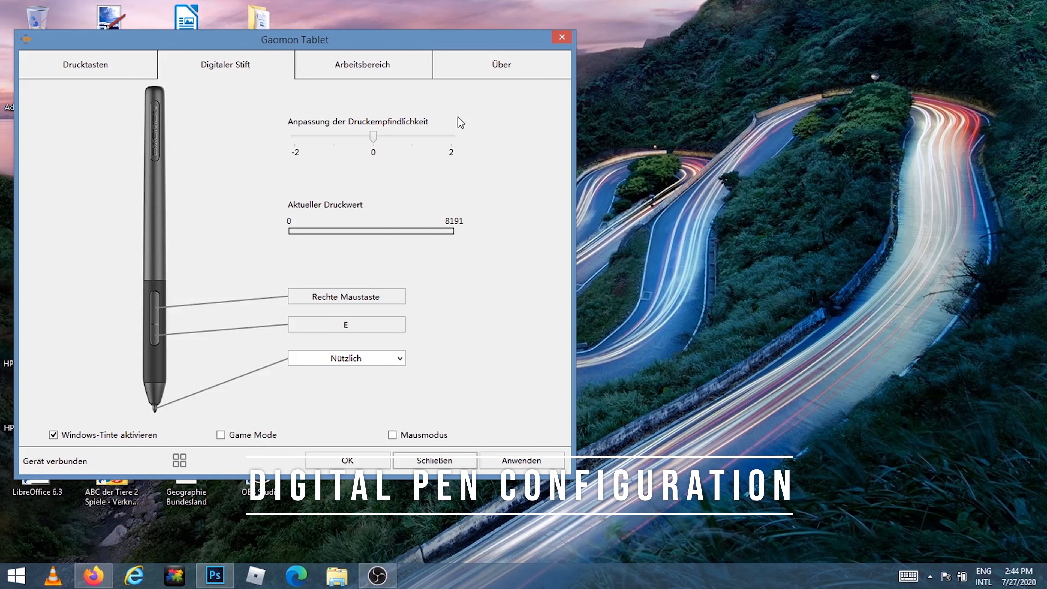
mouse_move(401, 70)
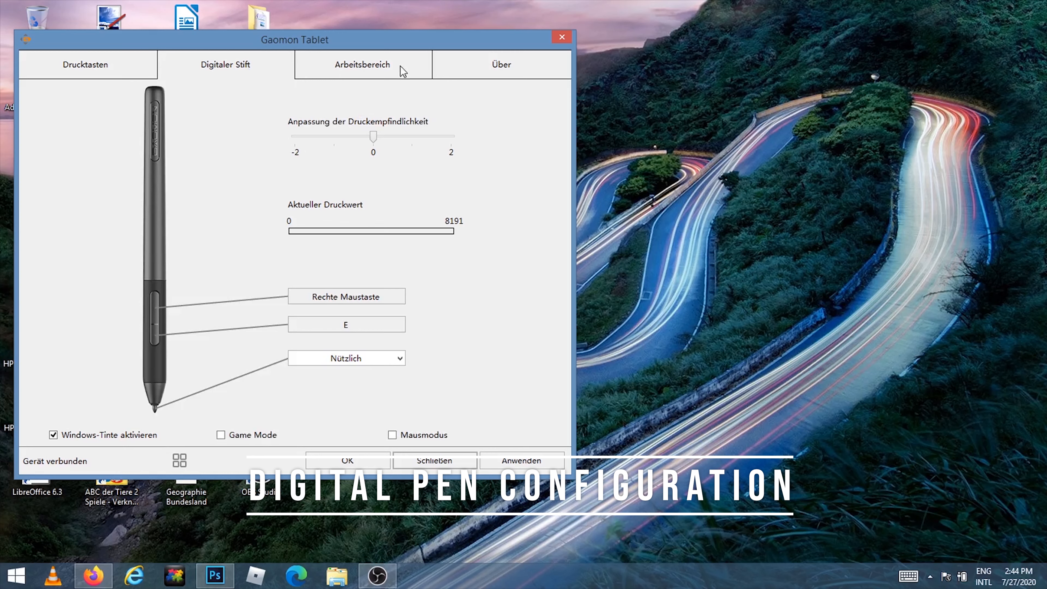
click(361, 64)
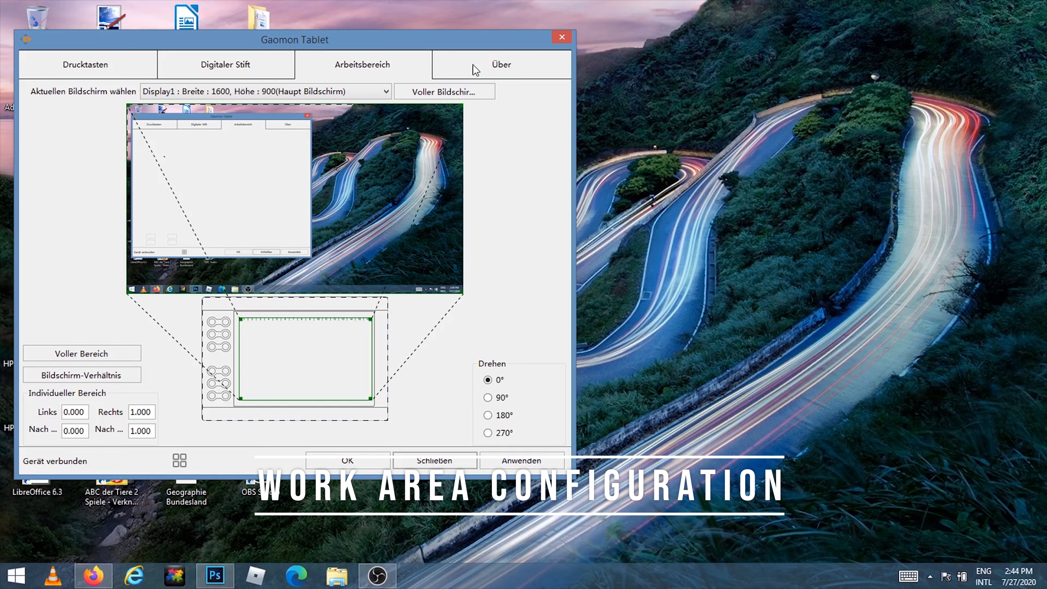
mouse_move(369, 96)
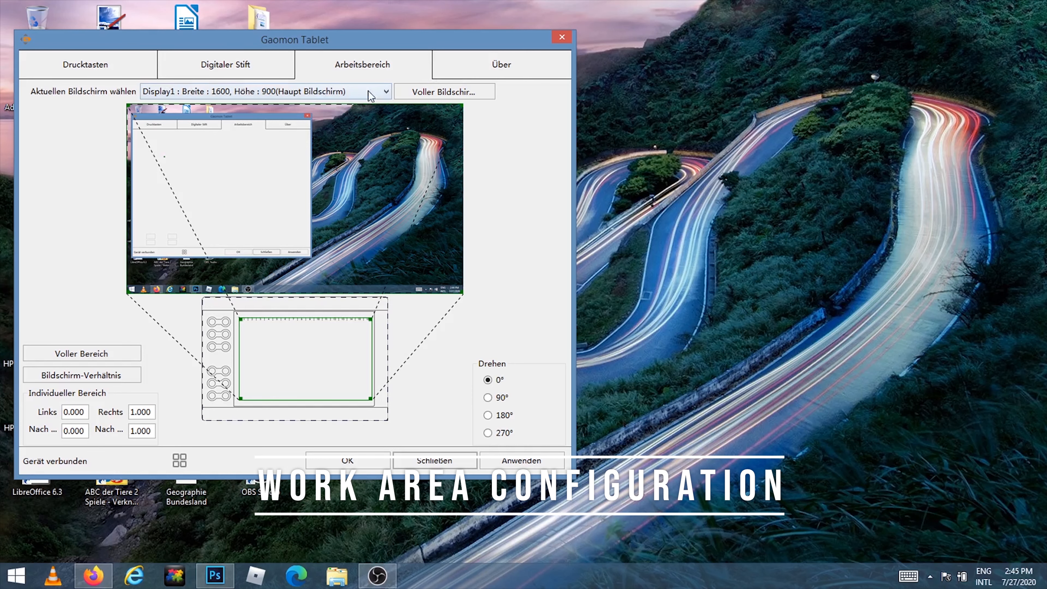
mouse_move(508, 101)
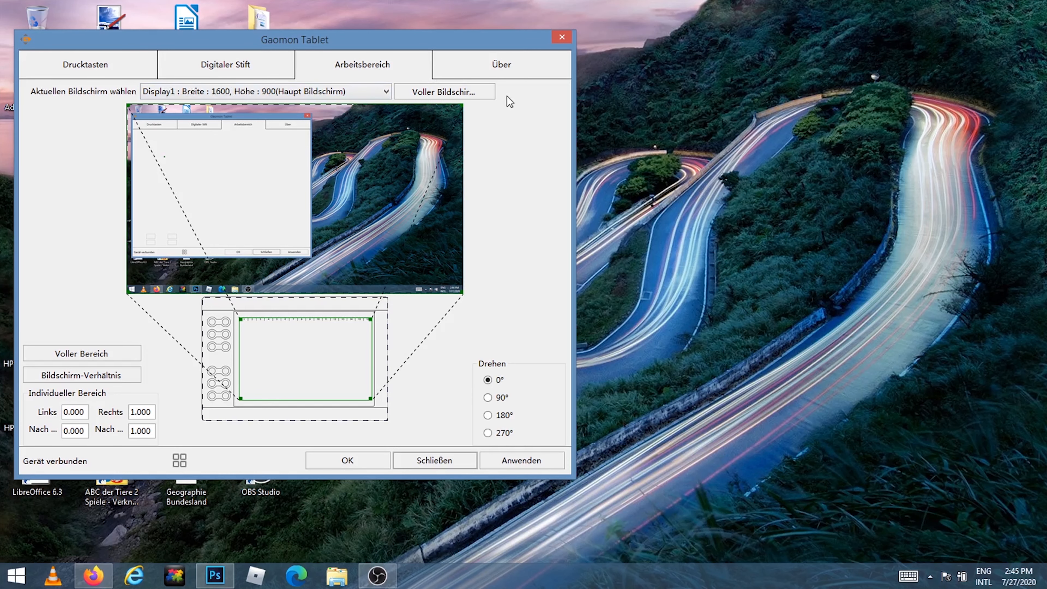
click(501, 64)
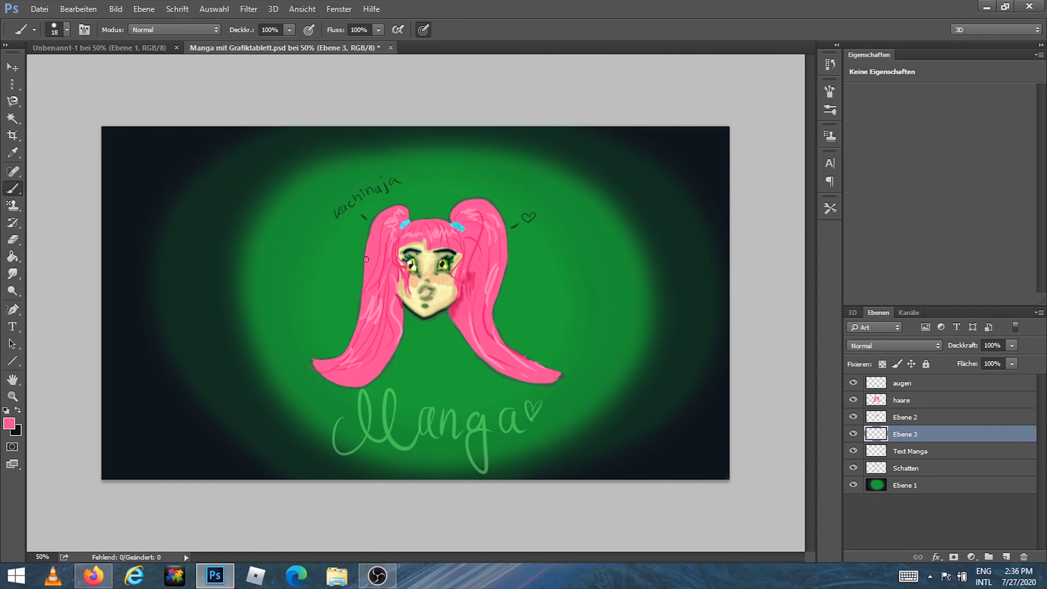
mouse_move(358, 309)
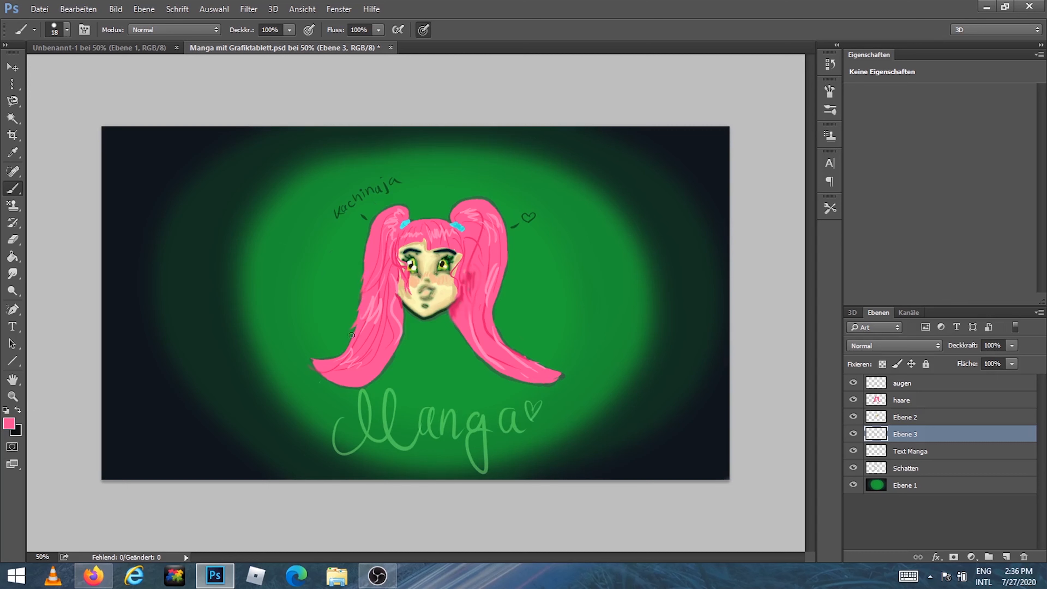
mouse_move(423, 231)
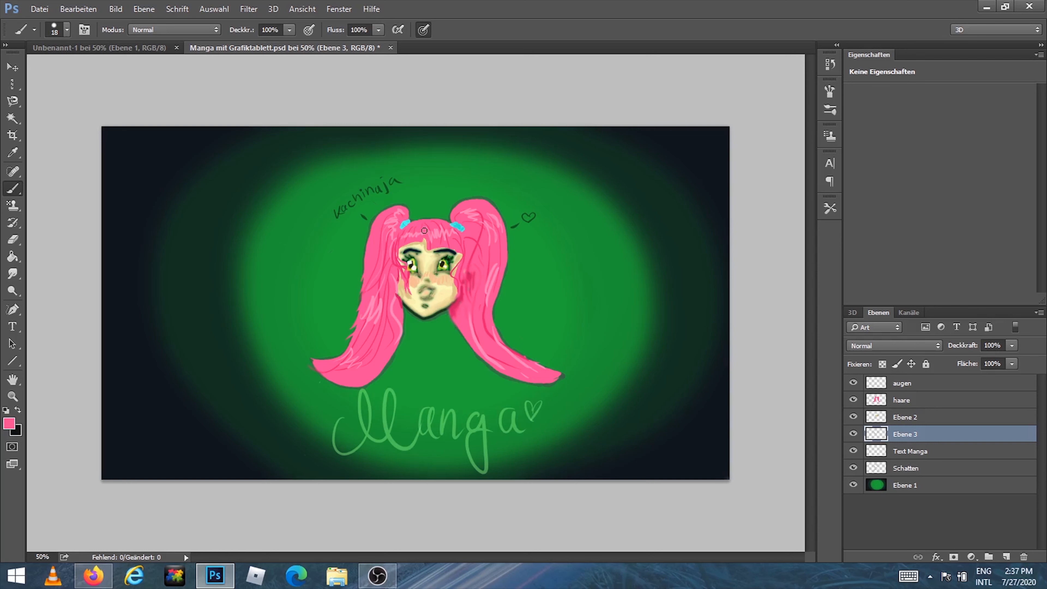
mouse_move(429, 243)
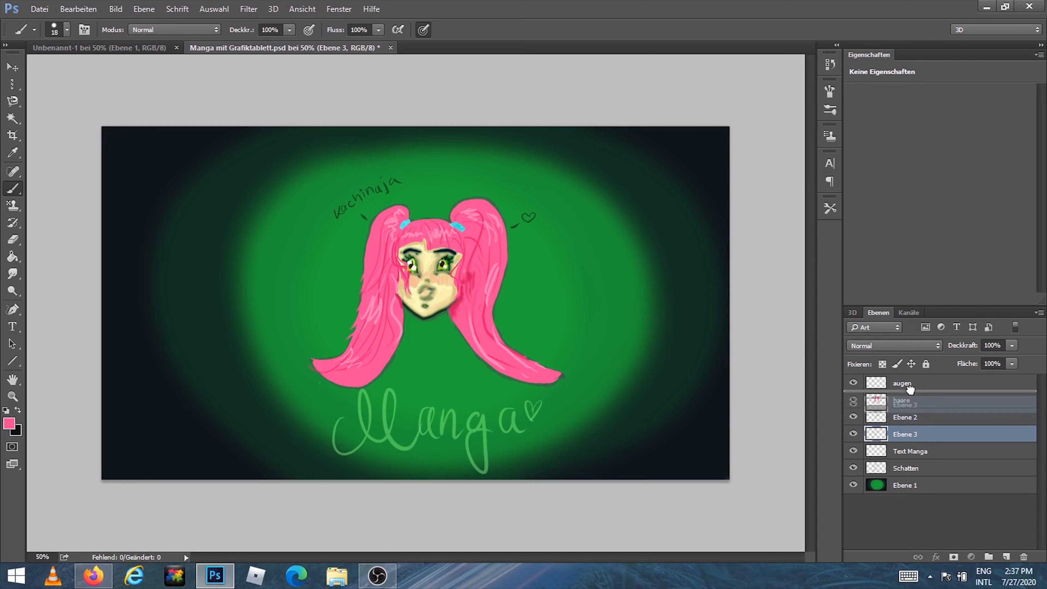
click(935, 417)
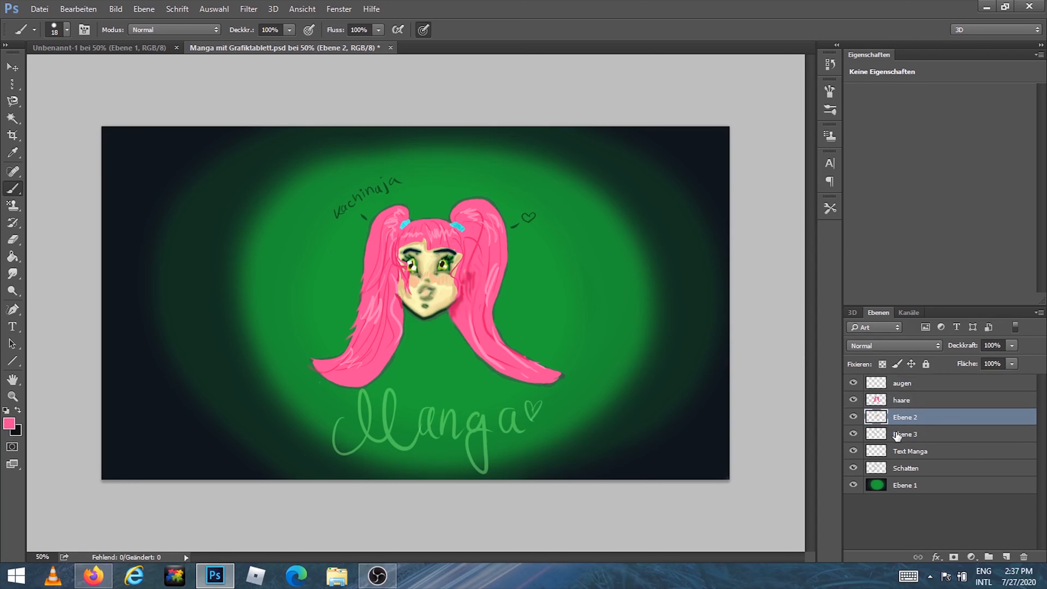
click(905, 434)
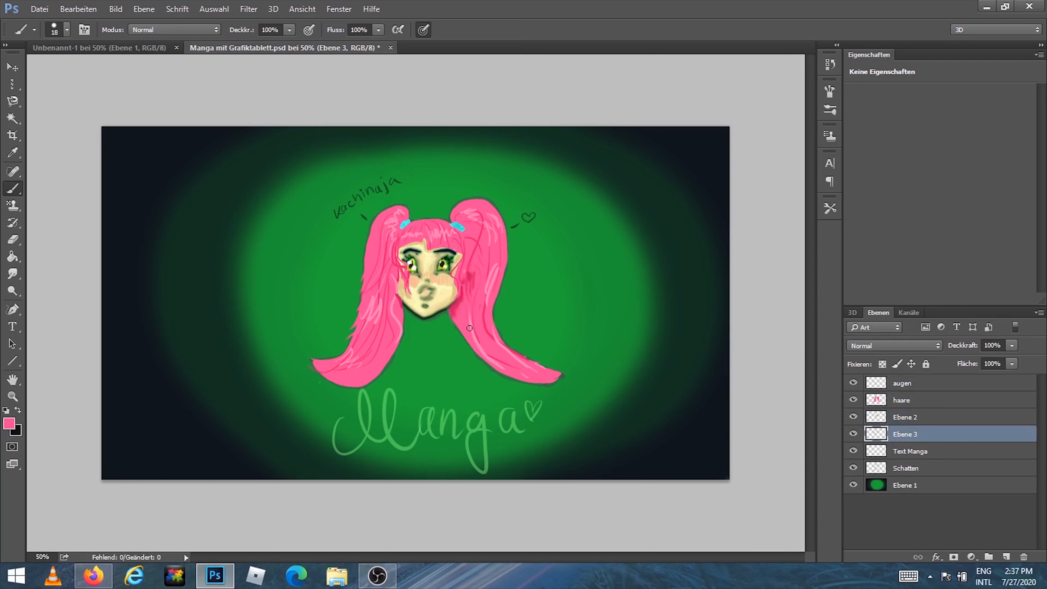